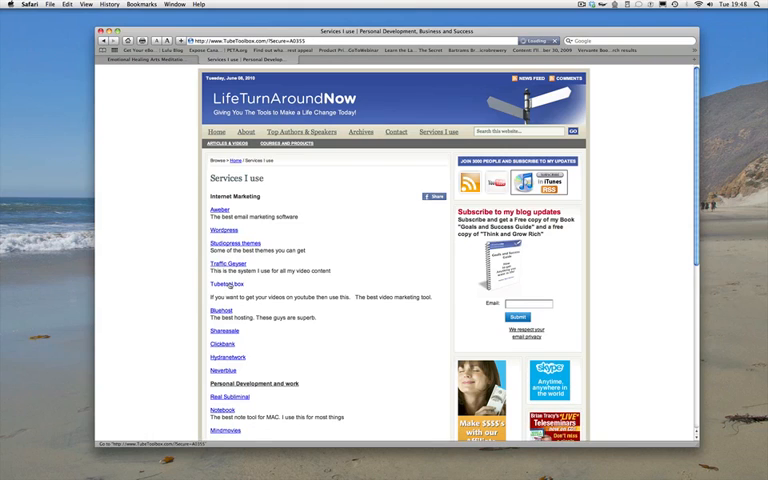
Go to the LifeTurnAroundNow home page and scroll down to older video posts.
click(225, 288)
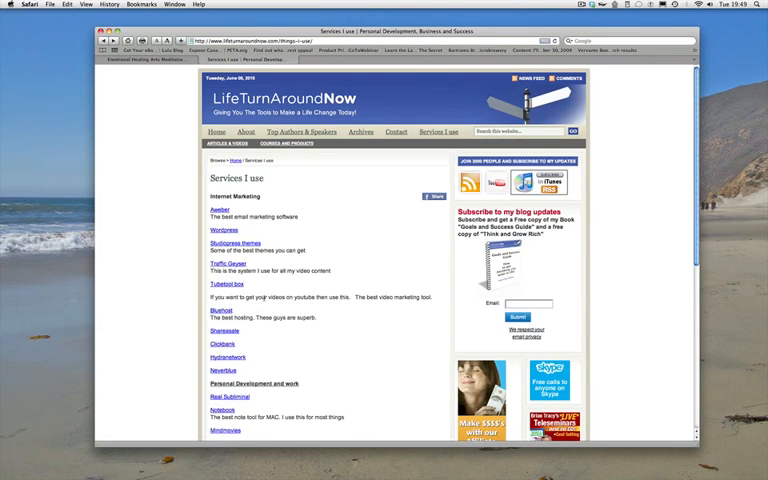
click(210, 290)
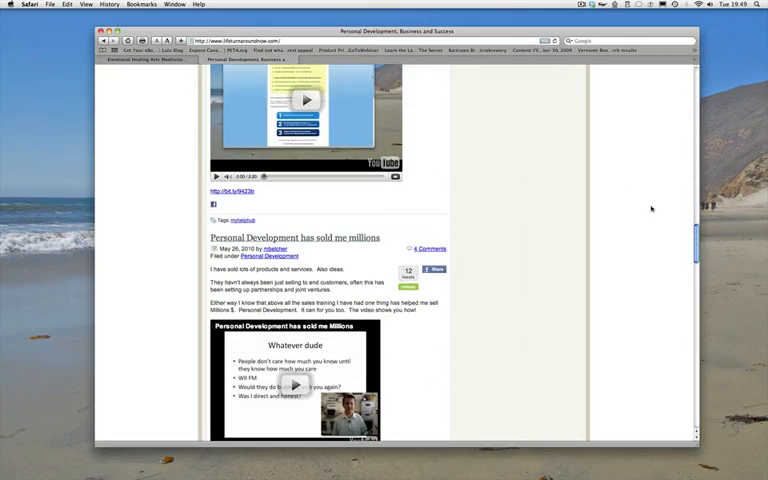
scroll(down, 3)
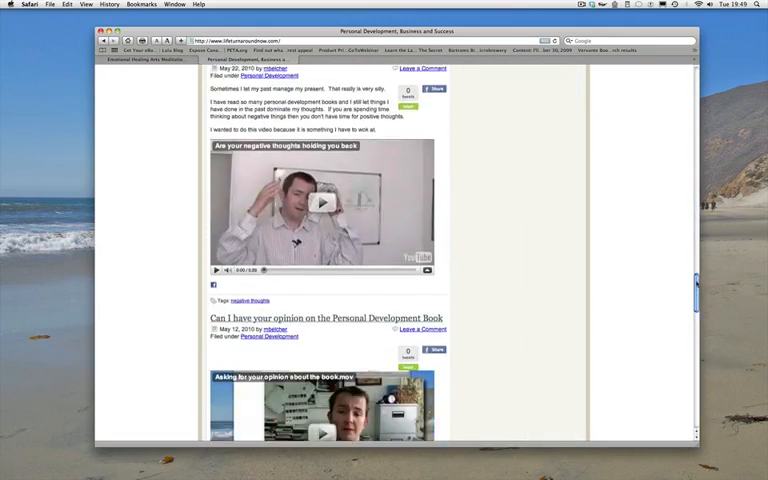